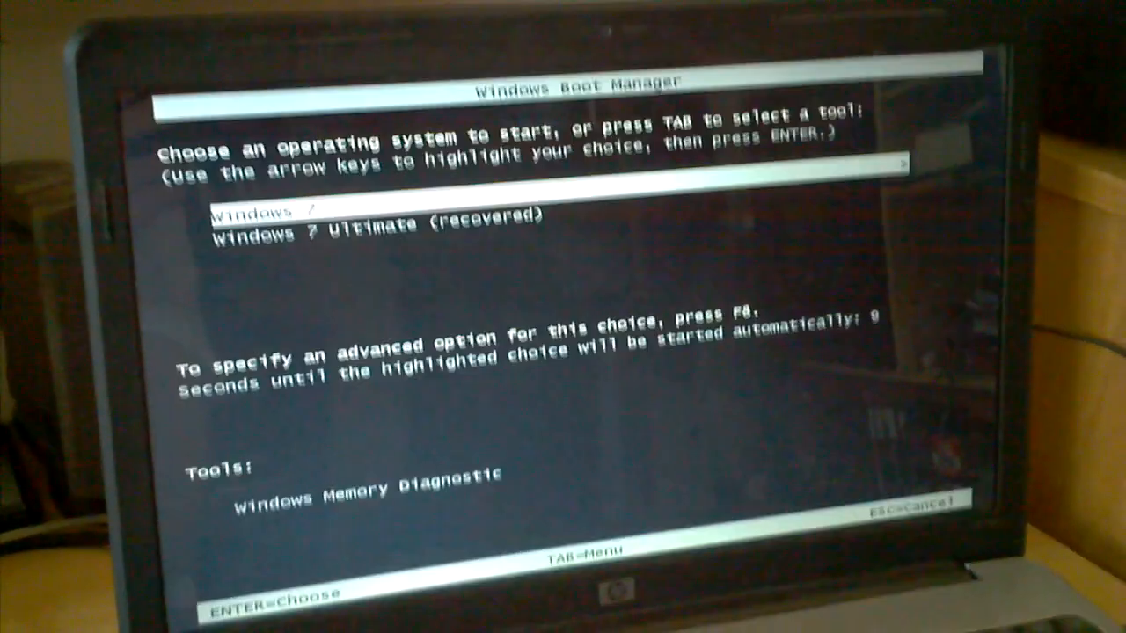
Boot the highlighted Windows 7 entry immediately, skipping the countdown.
key("enter")
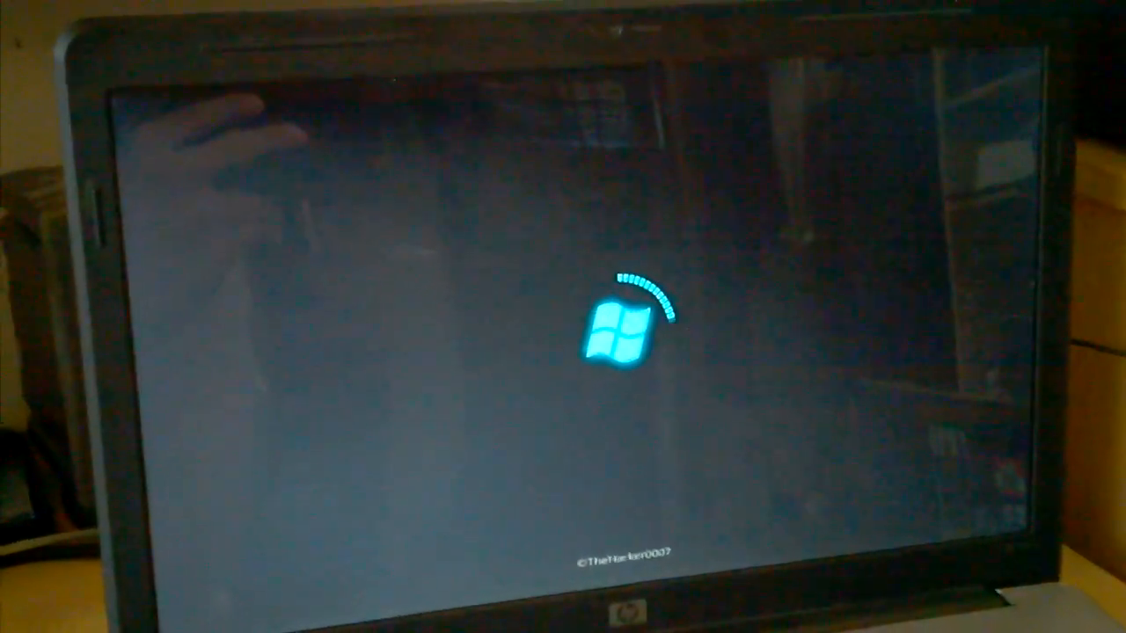